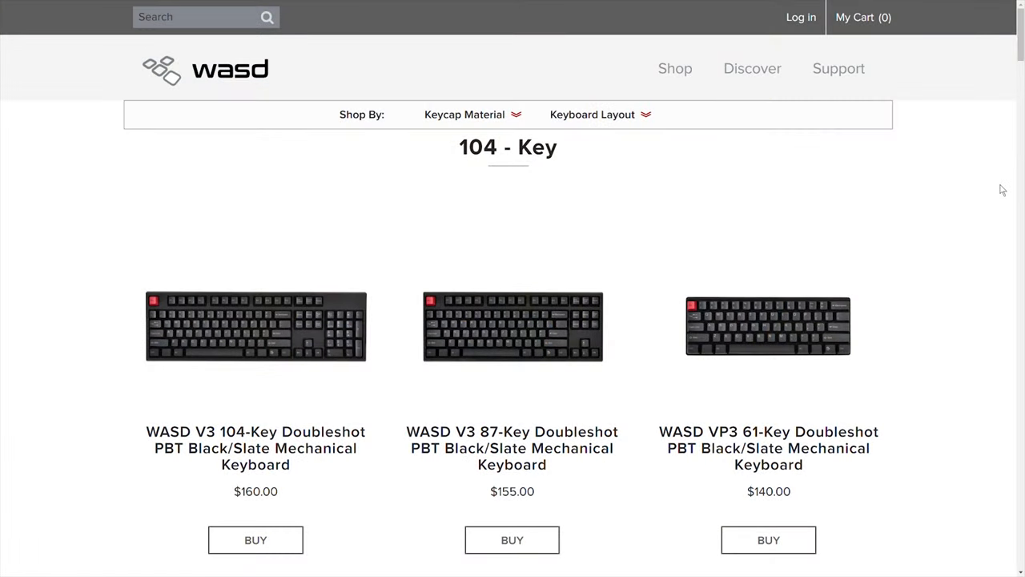
Step: Scroll through the ready-made 104-Key doubleshot keyboard listings
{"action": "scroll", "scroll_direction": "down", "scroll_amount": 3}
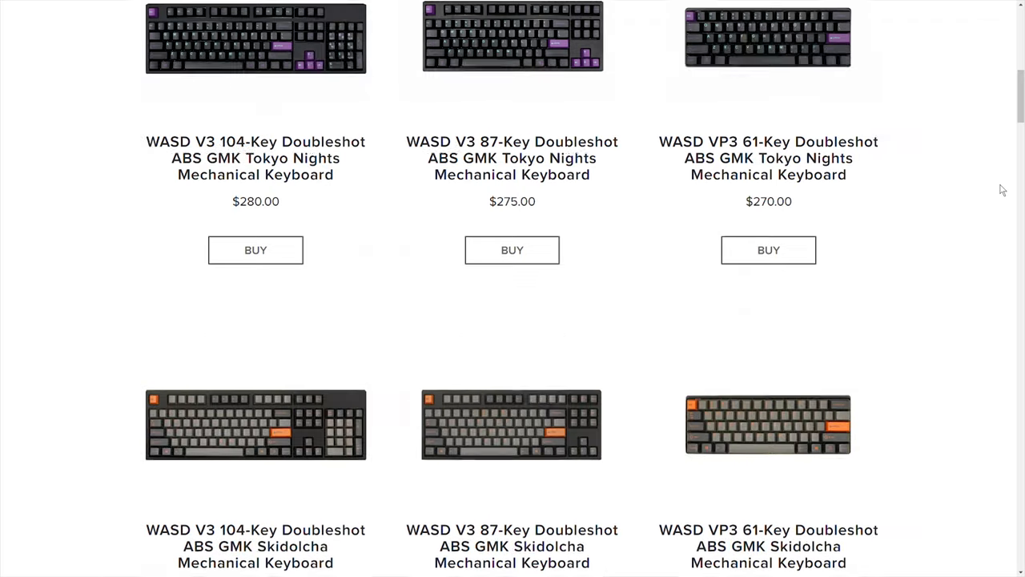
{"action": "scroll", "scroll_direction": "down", "scroll_amount": 3}
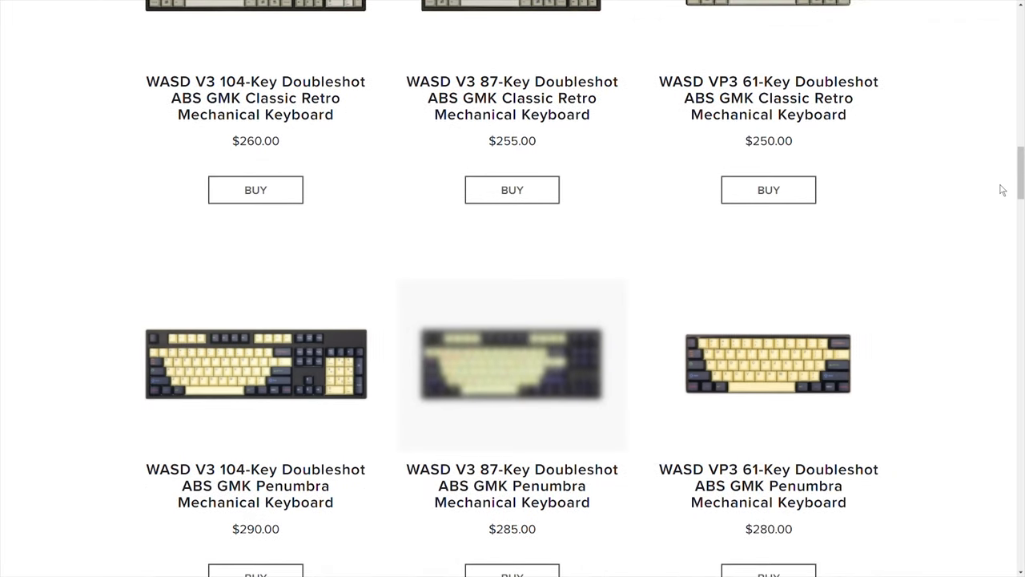
{"action": "scroll", "scroll_direction": "down", "scroll_amount": 3}
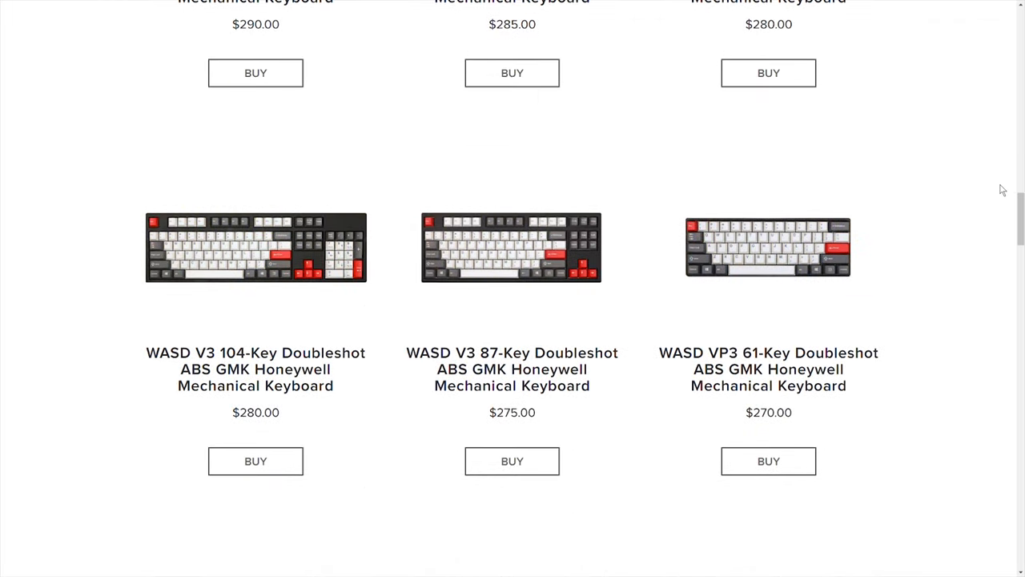
{"action": "scroll", "scroll_direction": "down", "scroll_amount": 3}
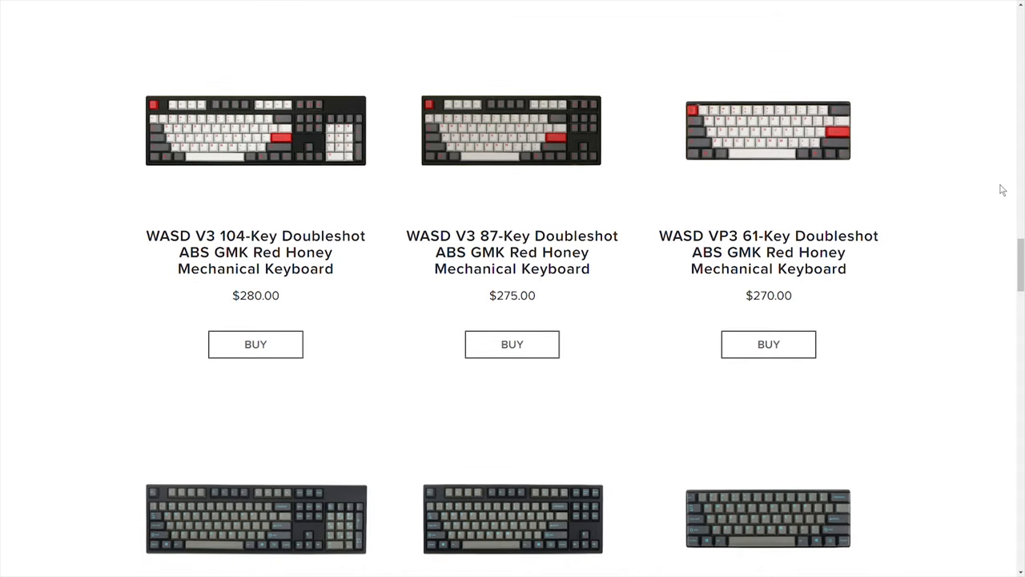
{"action": "scroll", "scroll_direction": "down", "scroll_amount": 3}
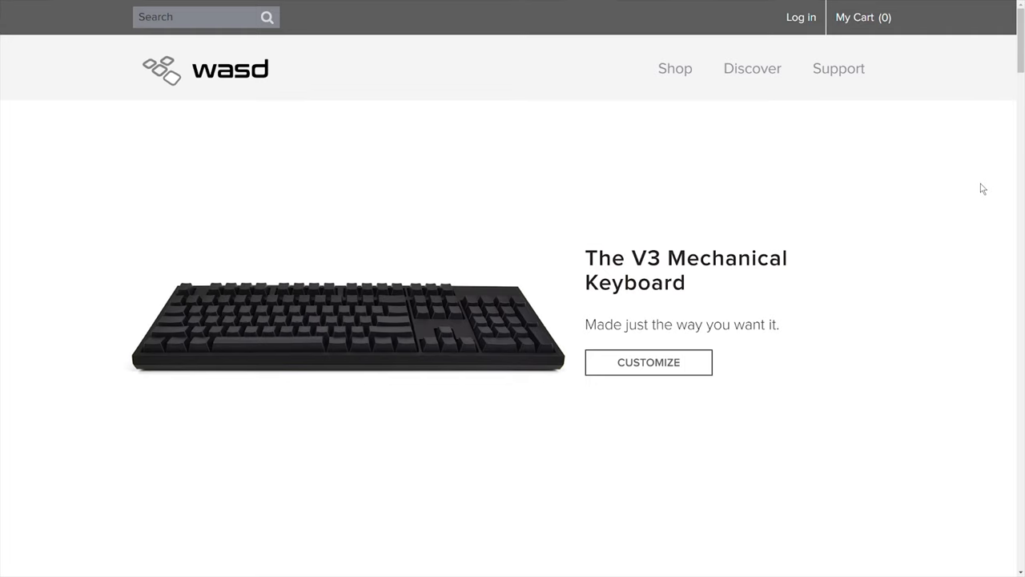
{"action": "mouse_move", "coordinate": [953, 190]}
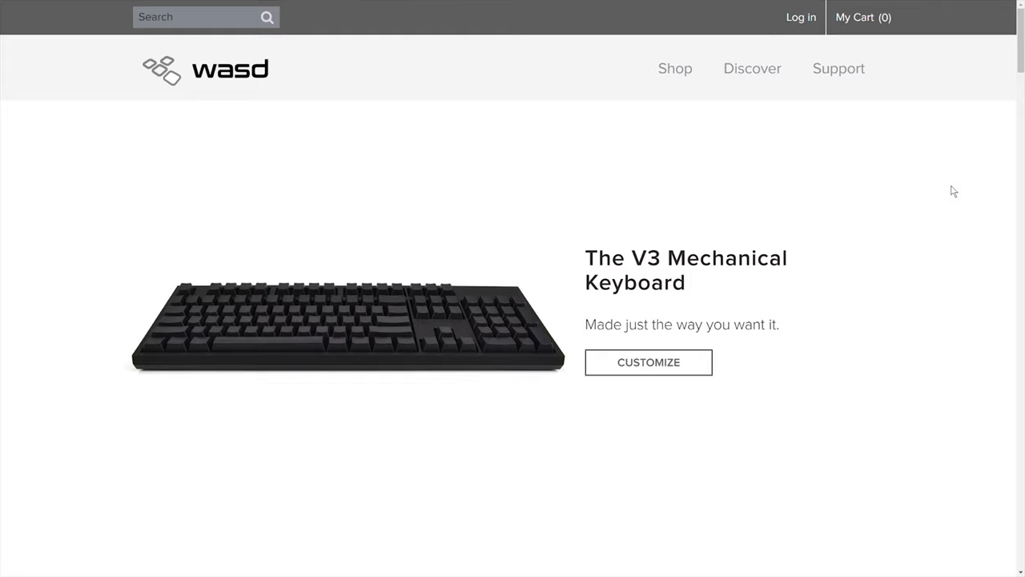
{"action": "mouse_move", "coordinate": [675, 68]}
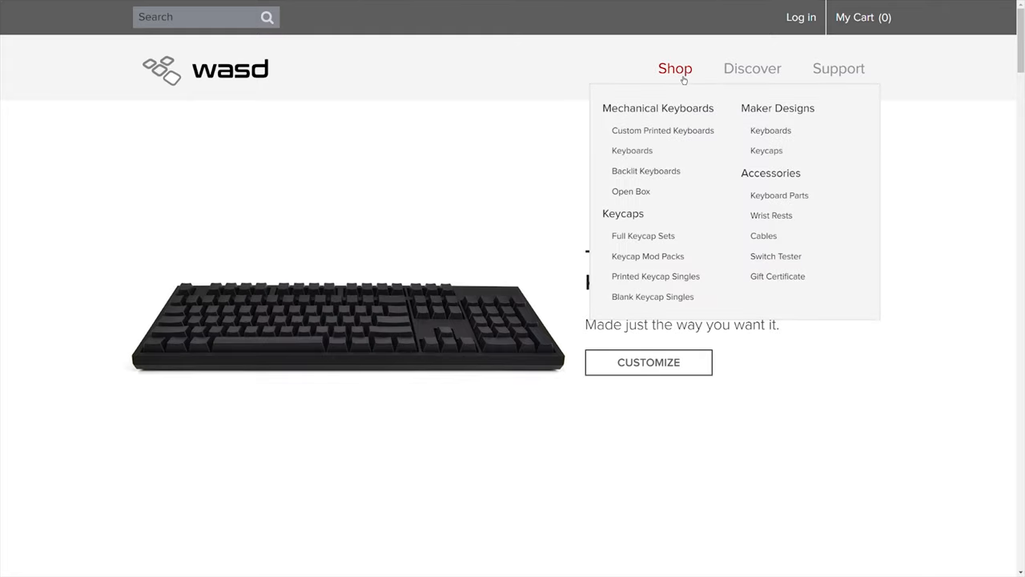
{"action": "mouse_move", "coordinate": [632, 150]}
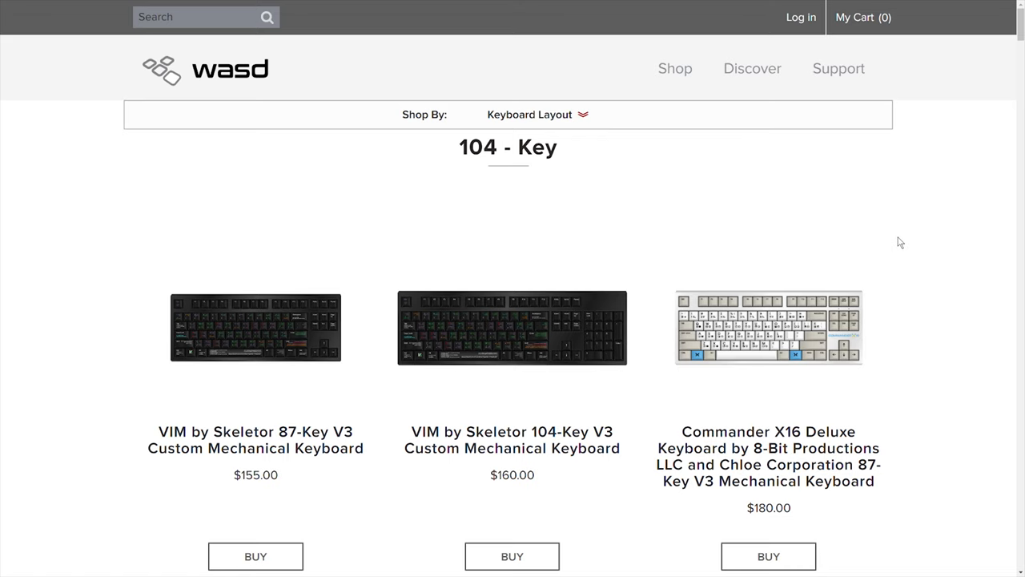
Step: Scroll past the designer keyboards and open the blank WASD V3 Custom keyboards listing
{"action": "scroll", "scroll_direction": "down", "scroll_amount": 3}
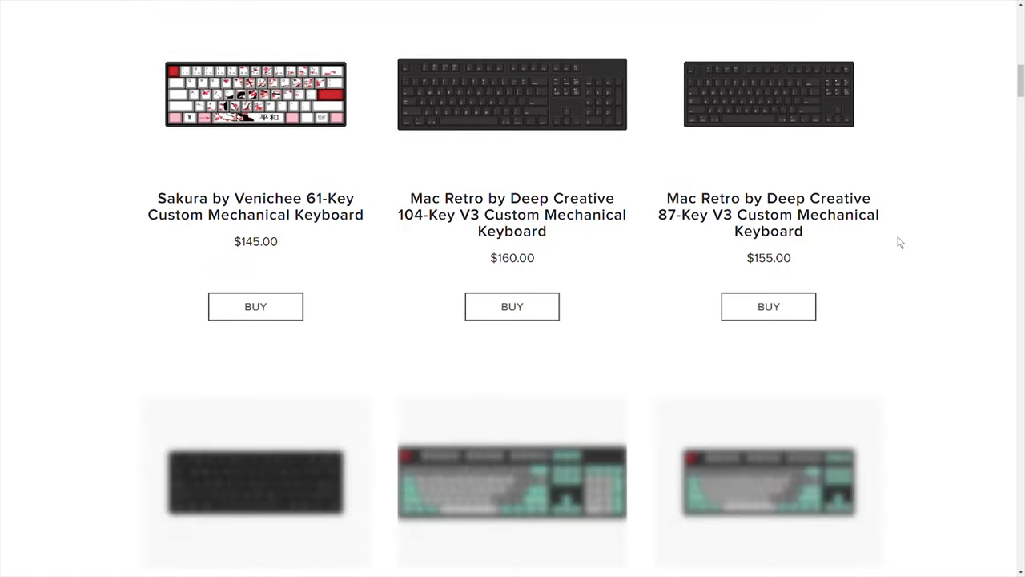
{"action": "scroll", "scroll_direction": "down", "scroll_amount": 3}
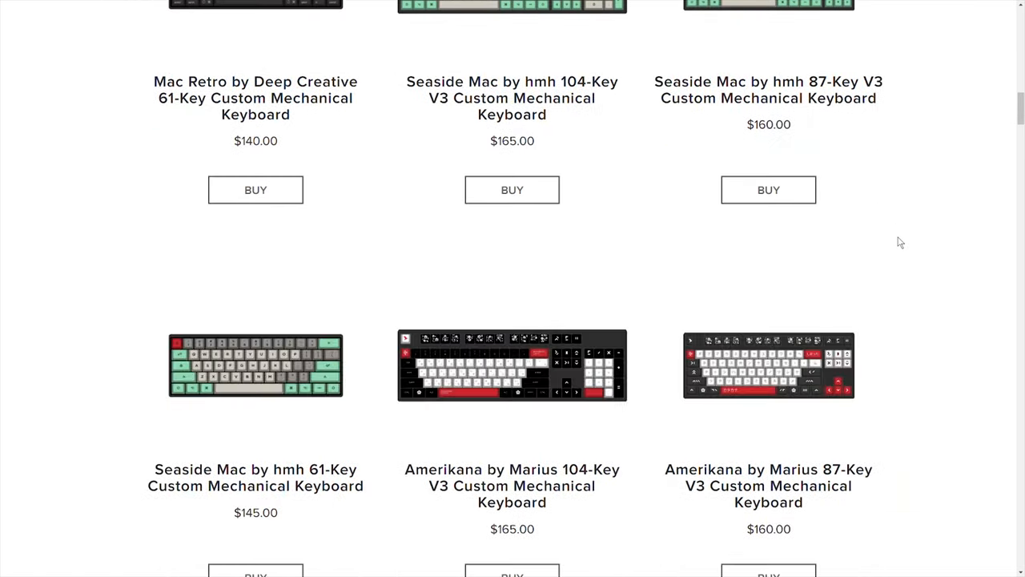
{"action": "scroll", "scroll_direction": "down", "scroll_amount": 3}
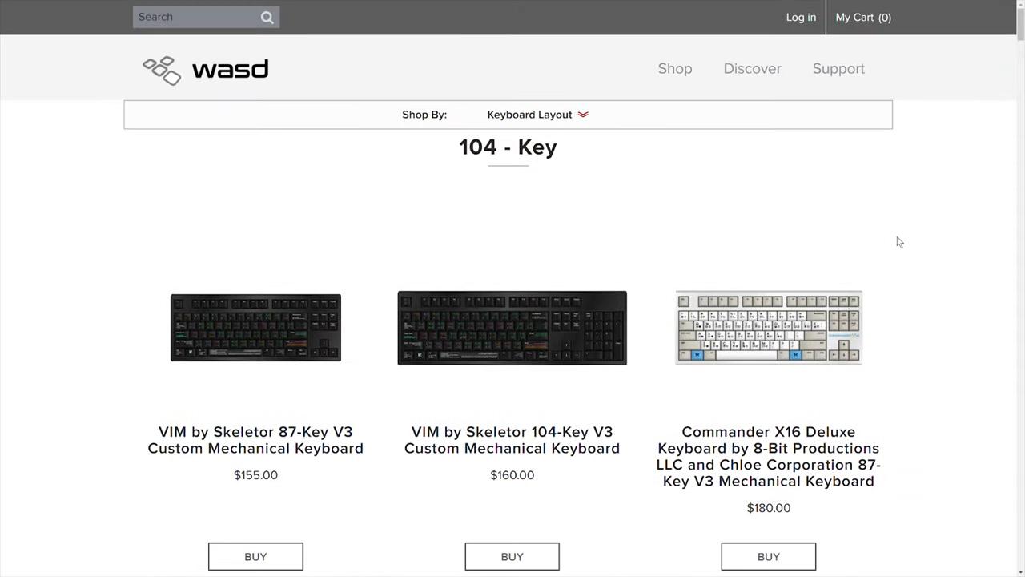
{"action": "left_click", "coordinate": [674, 68]}
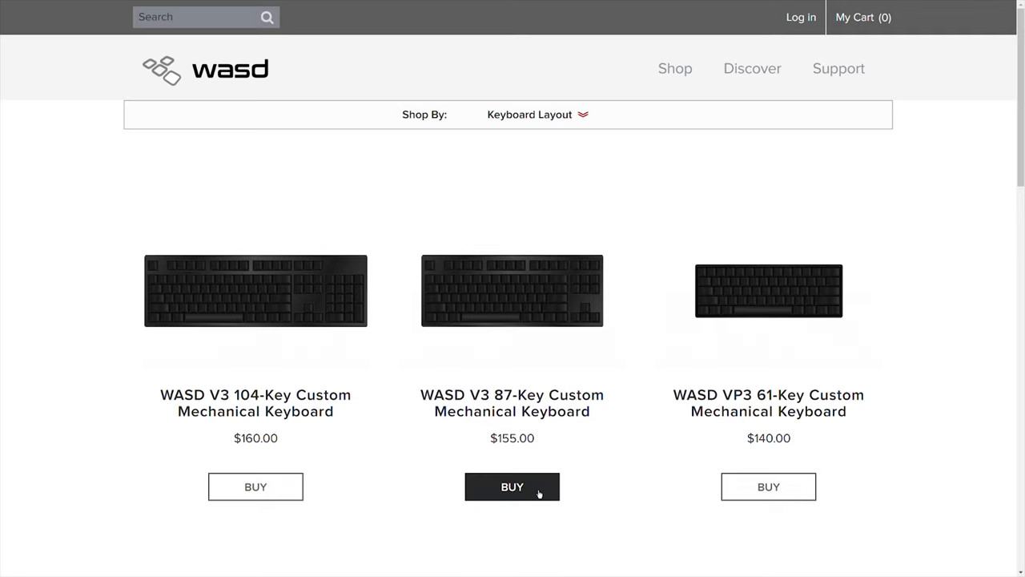
Step: Start customizing the WASD V3 87-Key keyboard, checking Switch Type and Case Color
{"action": "left_click", "coordinate": [511, 486]}
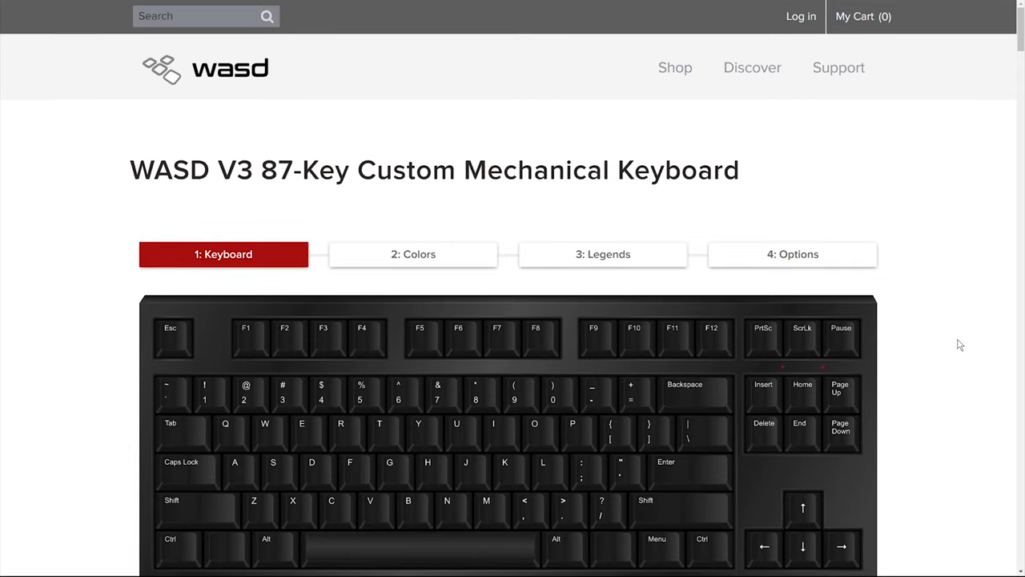
{"action": "scroll", "scroll_direction": "down", "scroll_amount": 3}
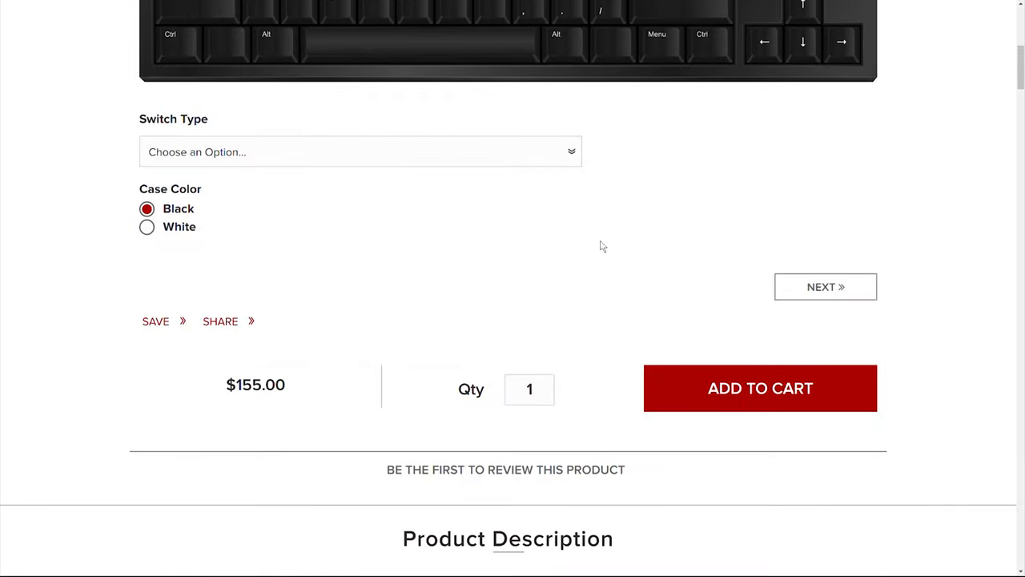
{"action": "left_click", "coordinate": [360, 152]}
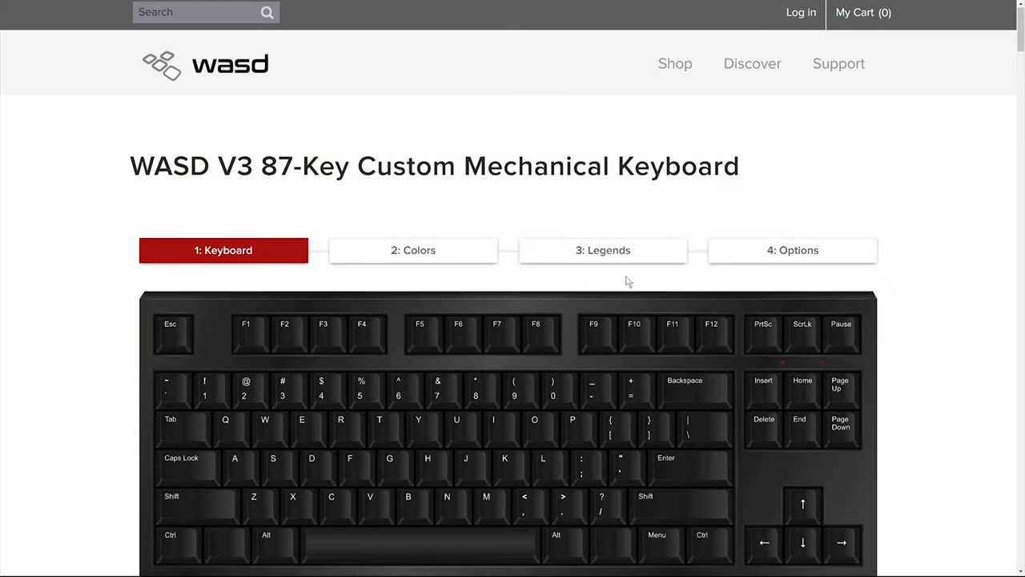
Step: Move to the key colour step and colour the keys red
{"action": "left_click", "coordinate": [413, 250]}
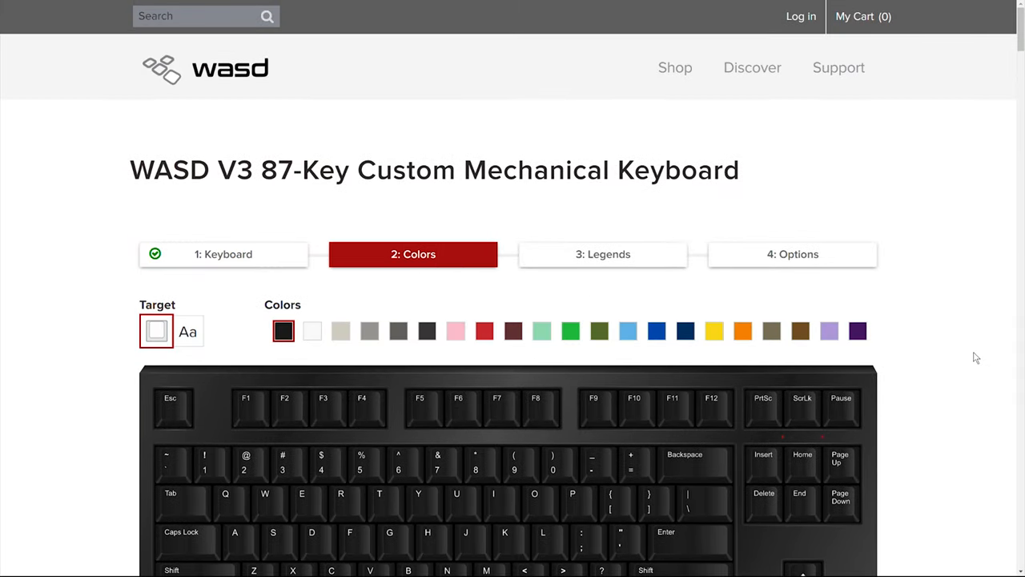
{"action": "scroll", "scroll_direction": "down", "scroll_amount": 3}
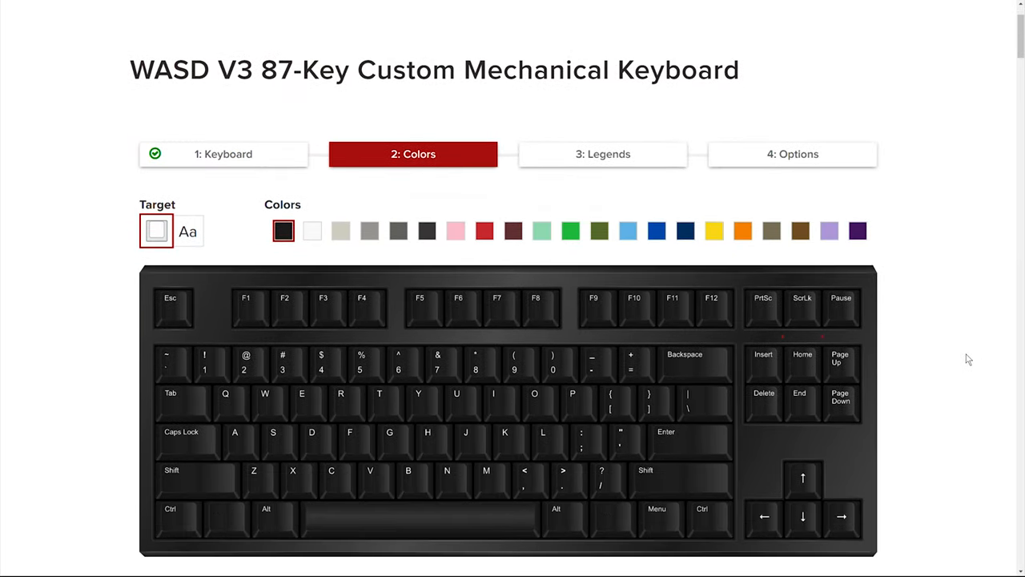
{"action": "scroll", "scroll_direction": "down", "scroll_amount": 3}
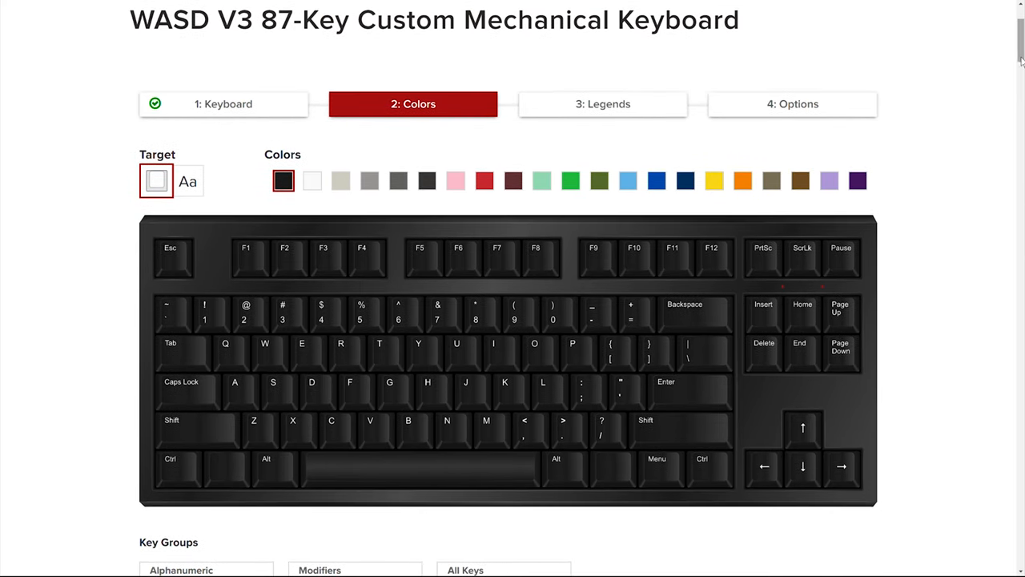
{"action": "scroll", "scroll_direction": "down", "scroll_amount": 3}
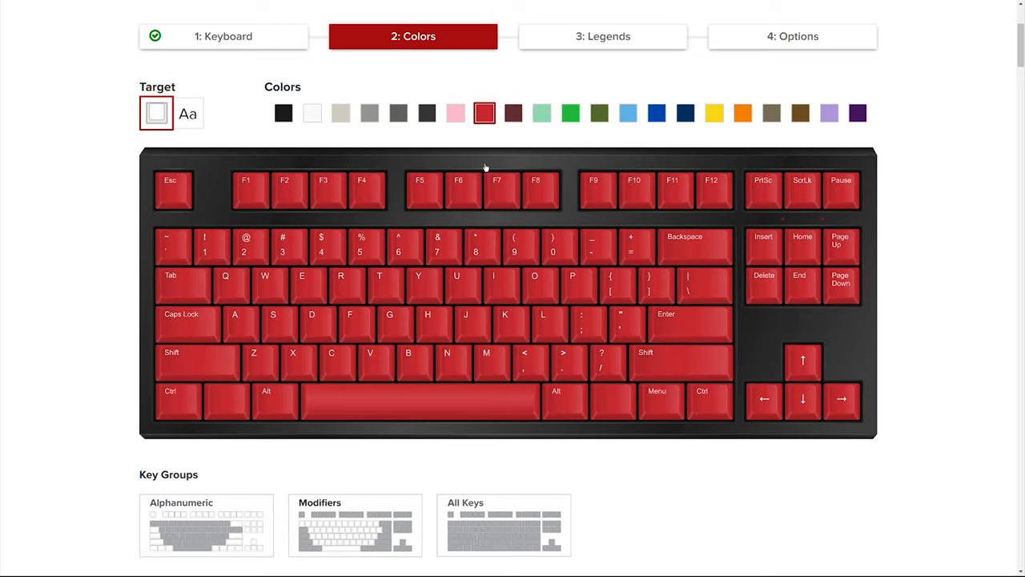
Step: Colour the alphanumeric keys light blue after trying maroon, and advance to Legends
{"action": "left_click", "coordinate": [514, 112]}
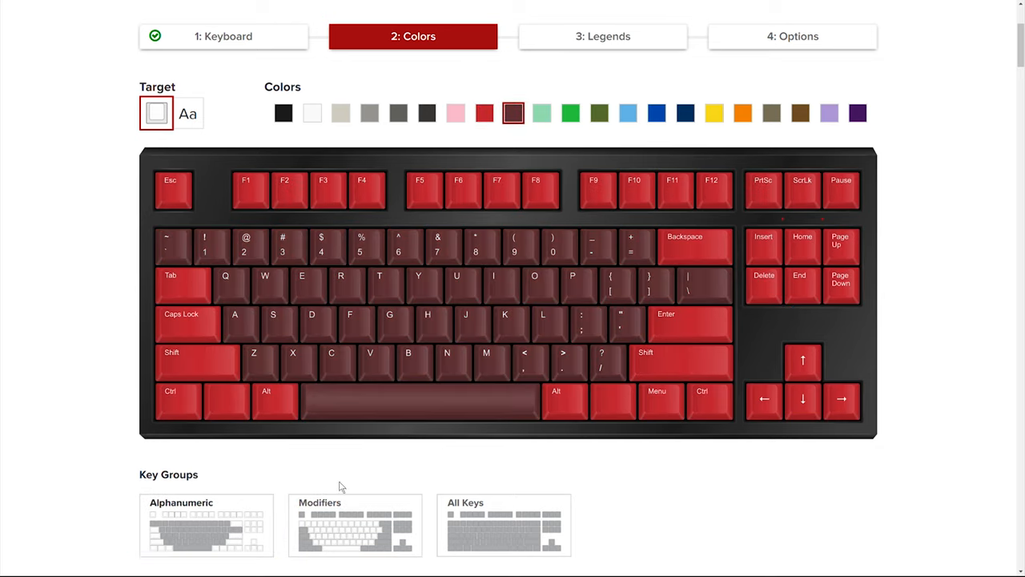
{"action": "left_click", "coordinate": [628, 112]}
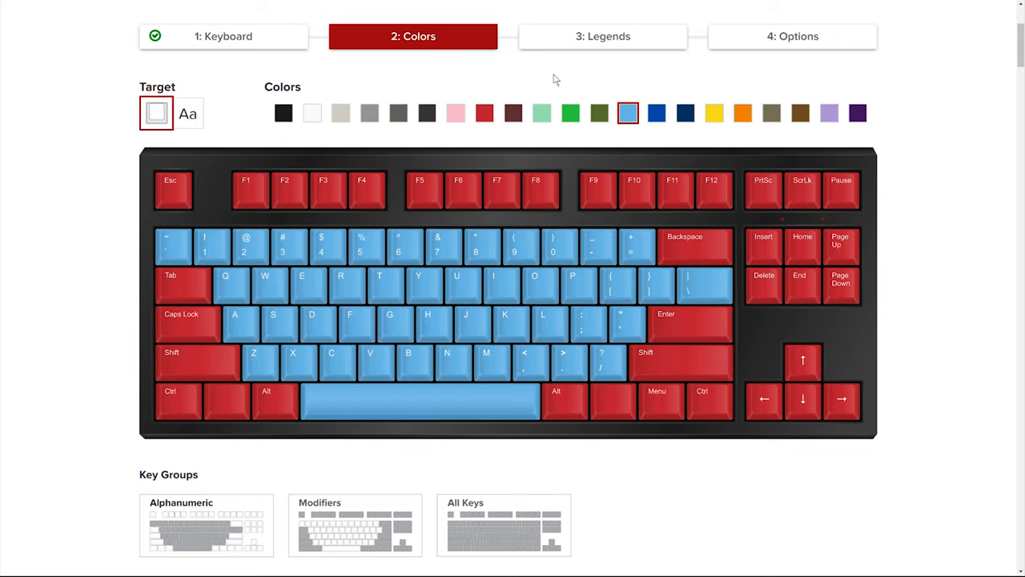
{"action": "left_click", "coordinate": [602, 36]}
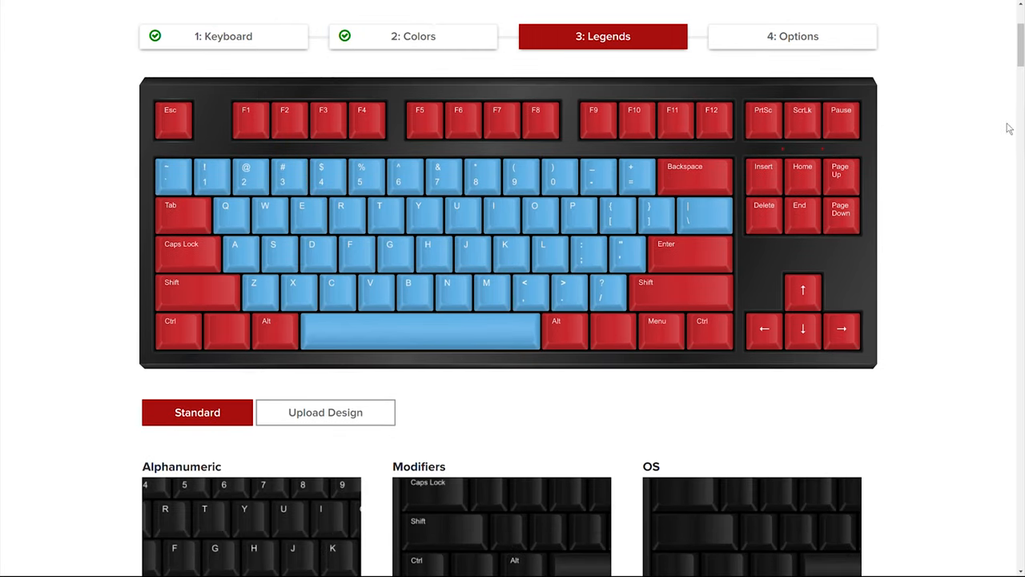
Step: Apply Modern legends to the modifier keys and continue to 4: Options
{"action": "scroll", "scroll_direction": "down", "scroll_amount": 3}
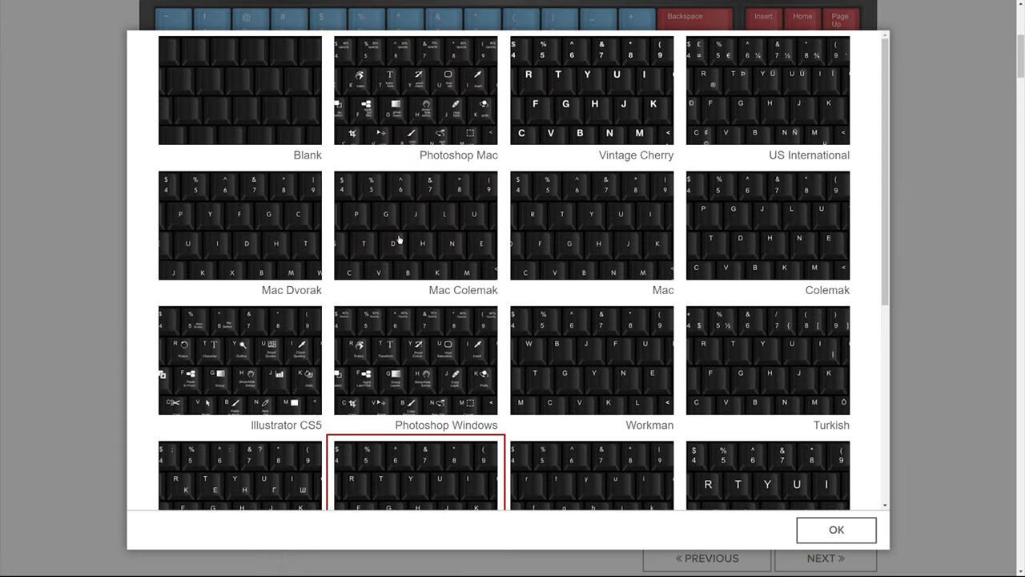
{"action": "mouse_move", "coordinate": [819, 433]}
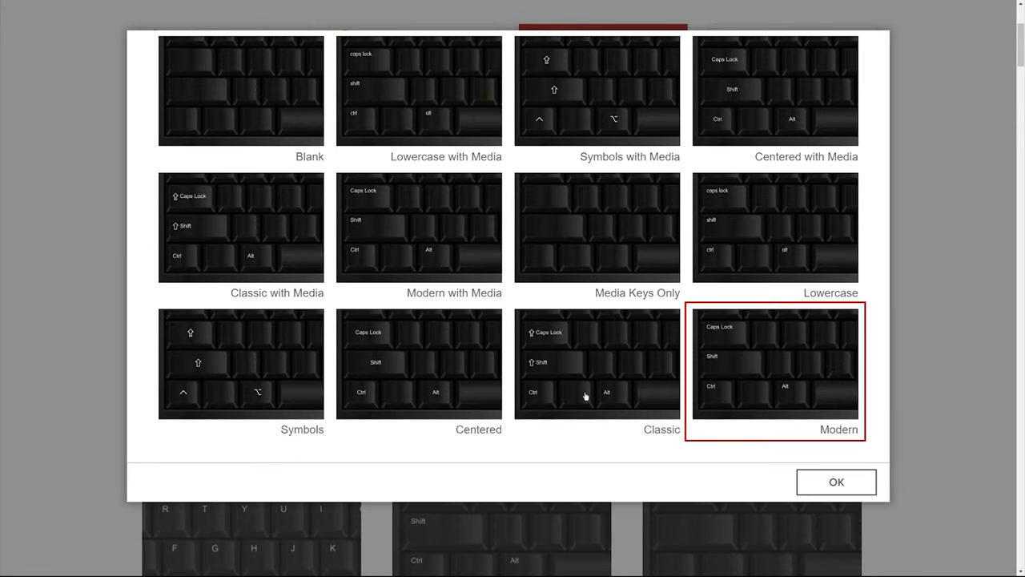
{"action": "left_click", "coordinate": [835, 481]}
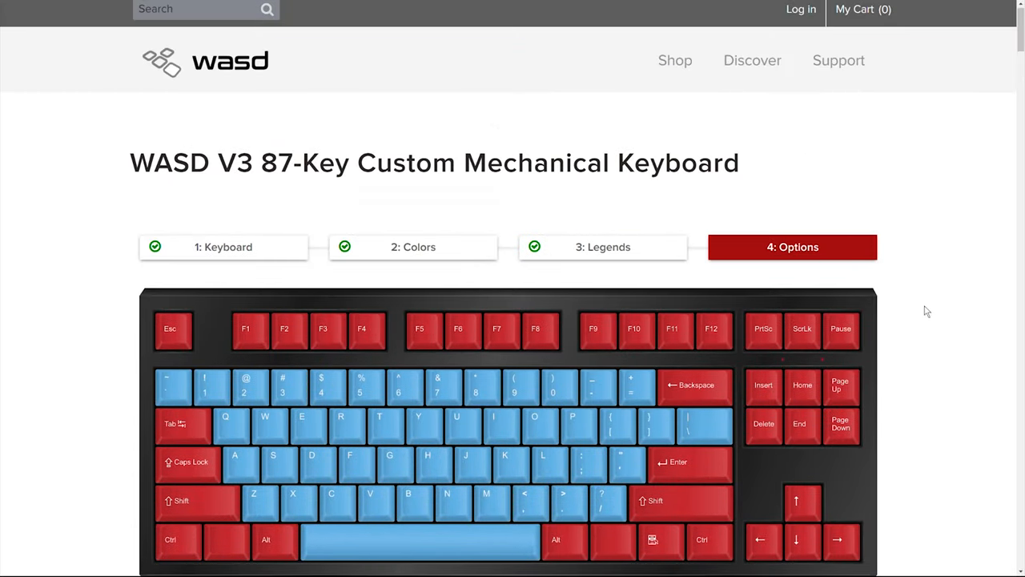
Step: Open the Install Sound Dampeners dropdown to view its choices
{"action": "scroll", "scroll_direction": "down", "scroll_amount": 3}
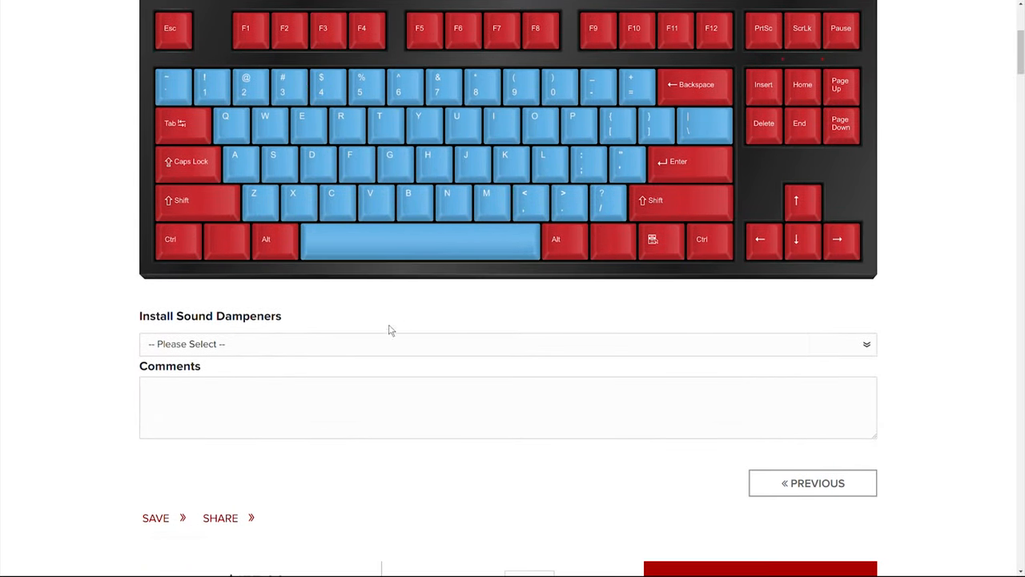
{"action": "left_click", "coordinate": [508, 344]}
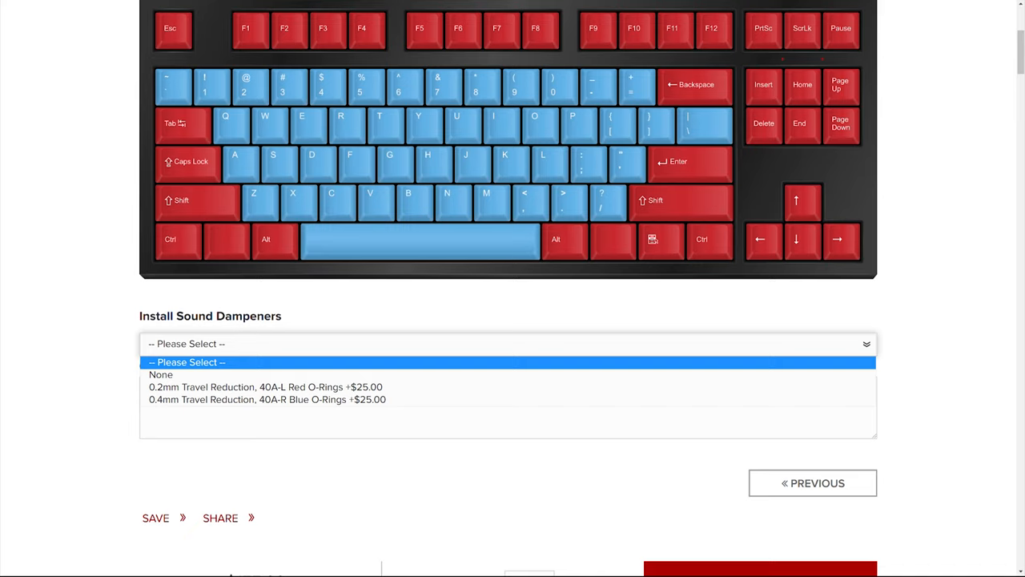
{"action": "mouse_move", "coordinate": [397, 407]}
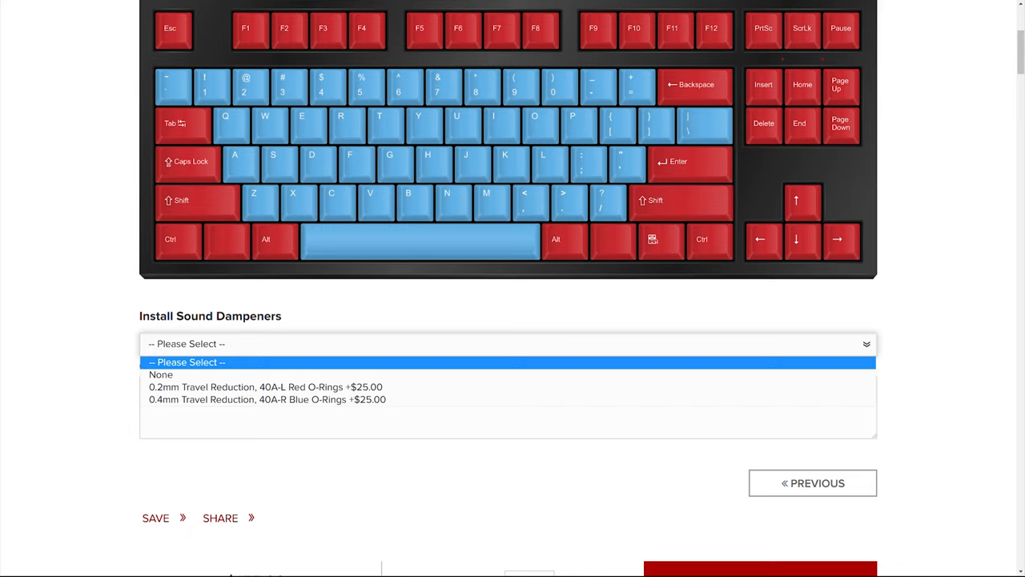
{"action": "left_click", "coordinate": [186, 362]}
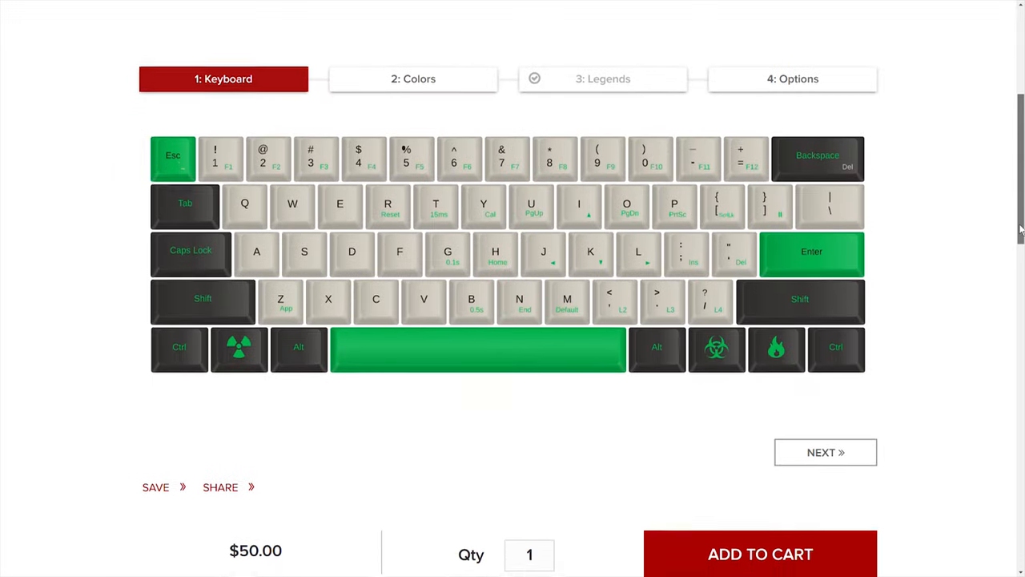
Step: Scroll through the pink and white Korean-legend design to its $50.00 price
{"action": "scroll", "scroll_direction": "down", "scroll_amount": 3}
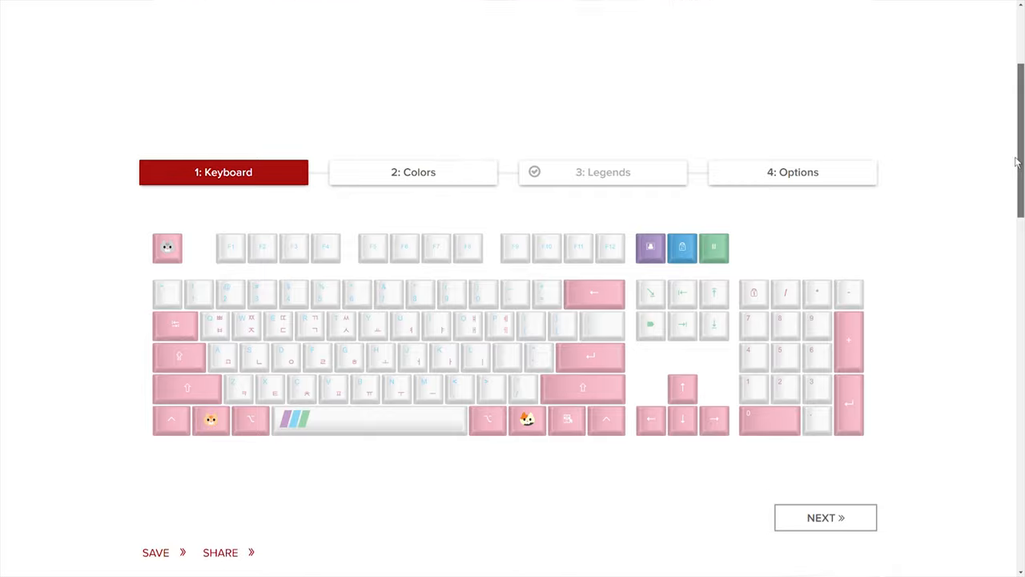
{"action": "scroll", "scroll_direction": "down", "scroll_amount": 3}
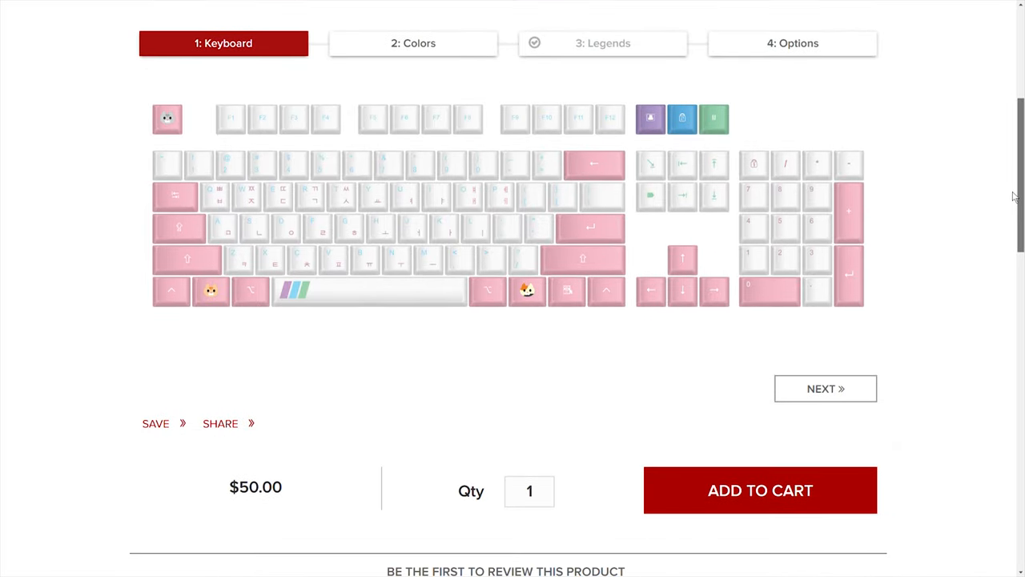
{"action": "mouse_move", "coordinate": [714, 357]}
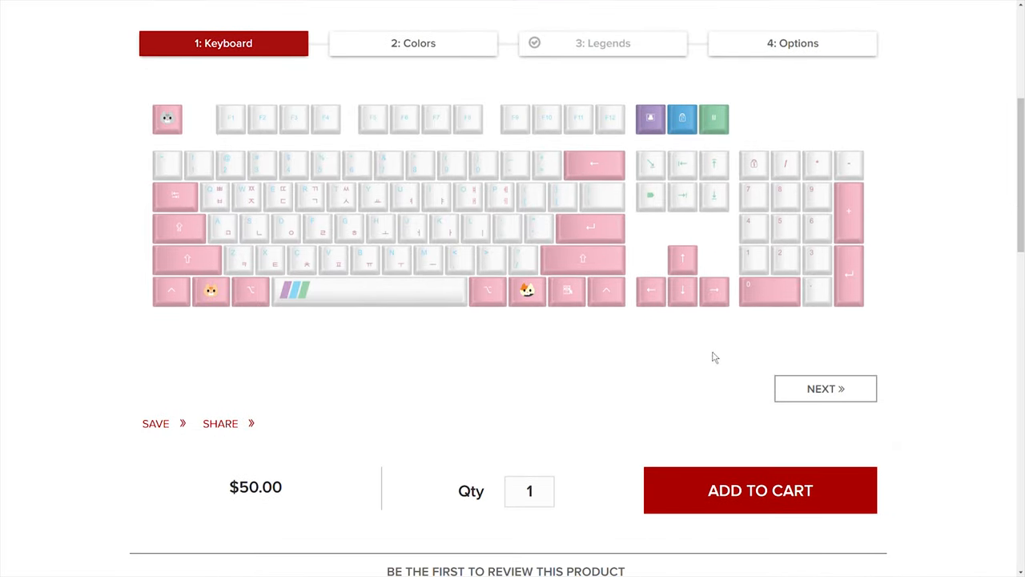